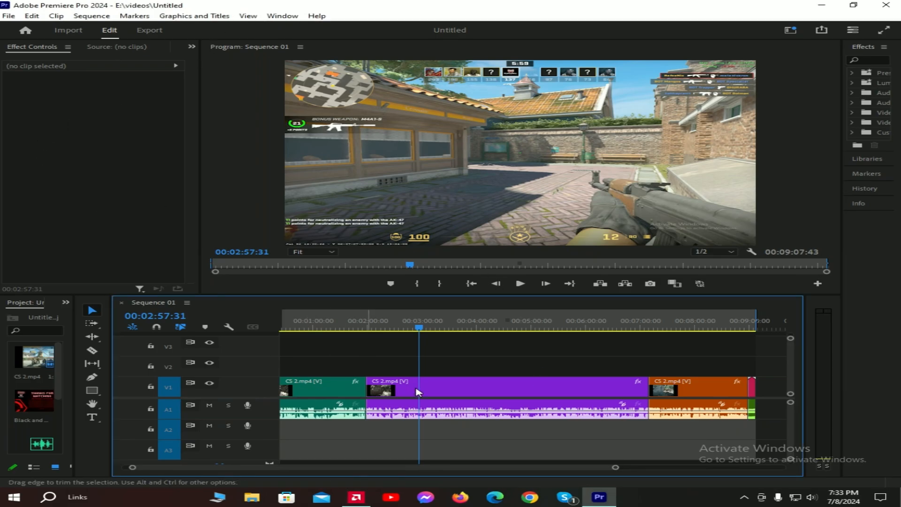
pyautogui.moveTo(839, 432)
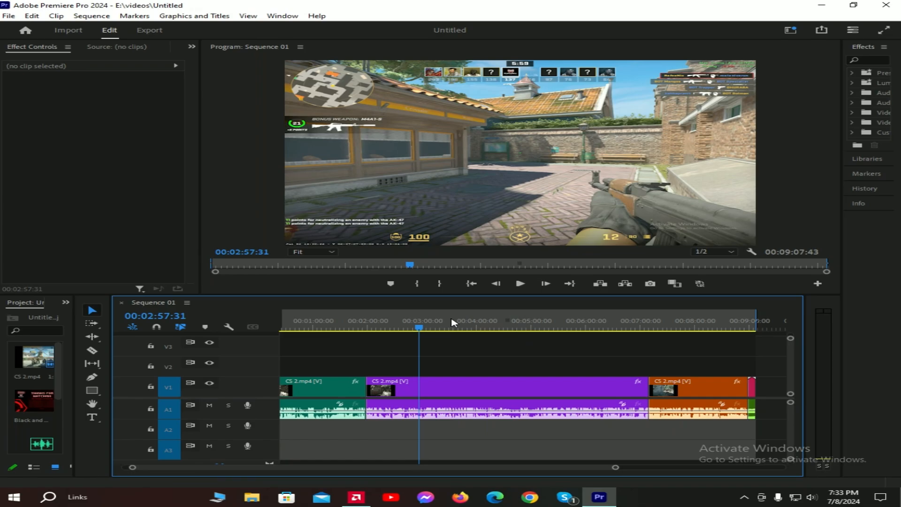
pyautogui.moveTo(713, 264)
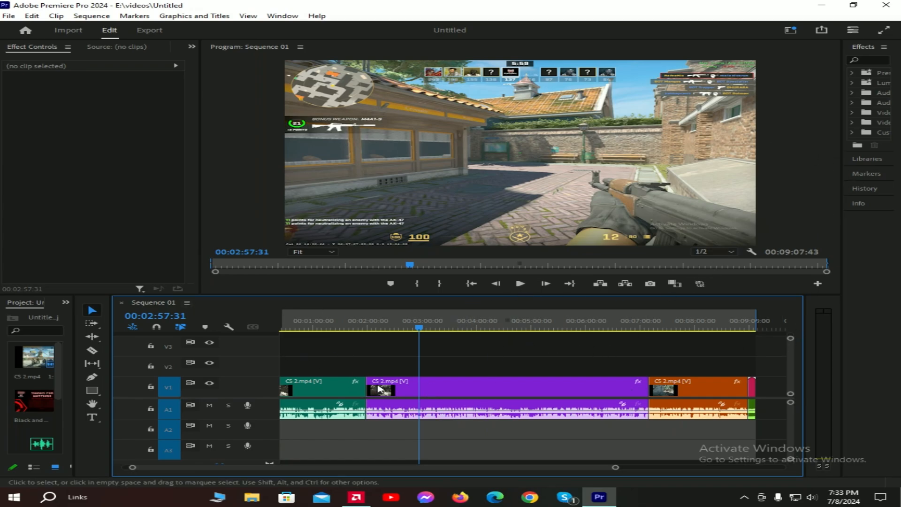
# Step: Inspect the GPU and CPU hardware details in the AMD graphics software
pyautogui.click(356, 497)
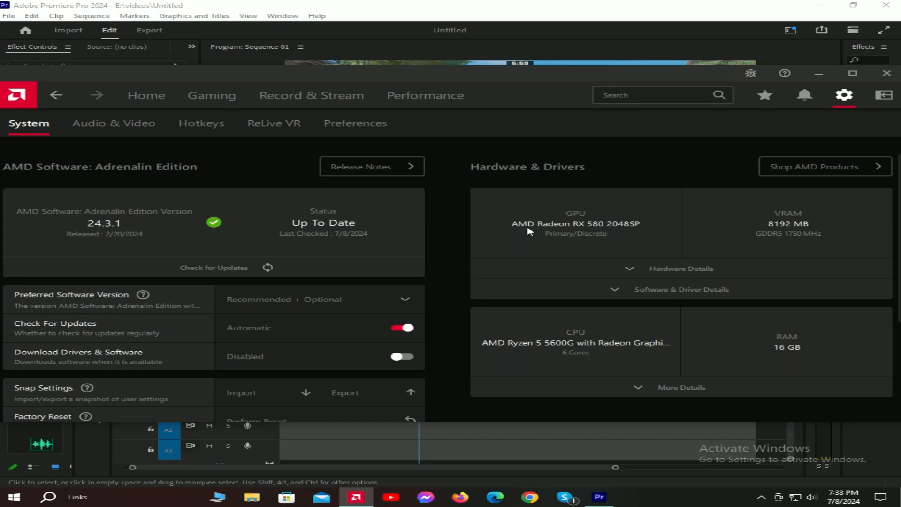
pyautogui.moveTo(791, 235)
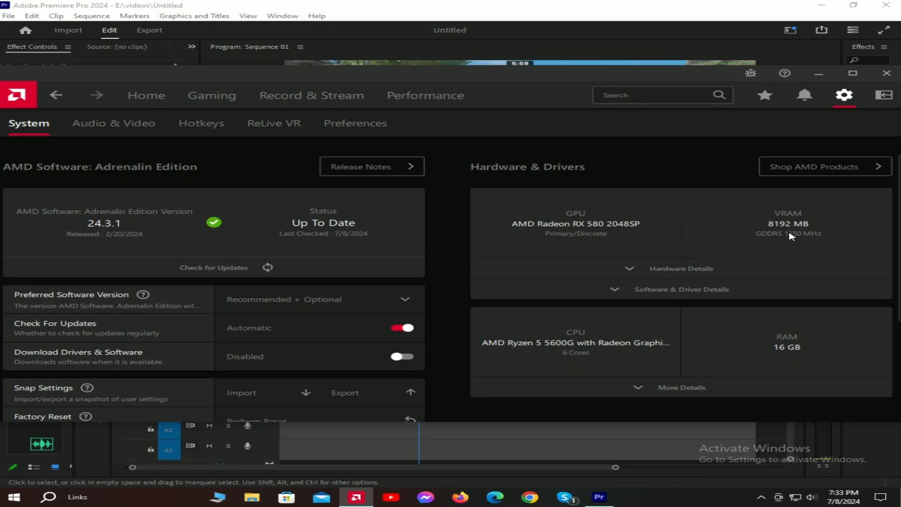
pyautogui.click(681, 269)
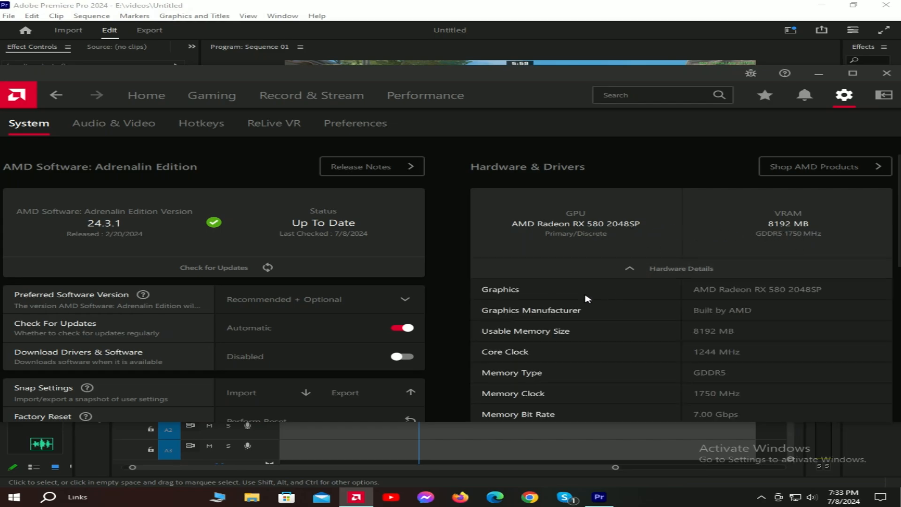
pyautogui.click(629, 269)
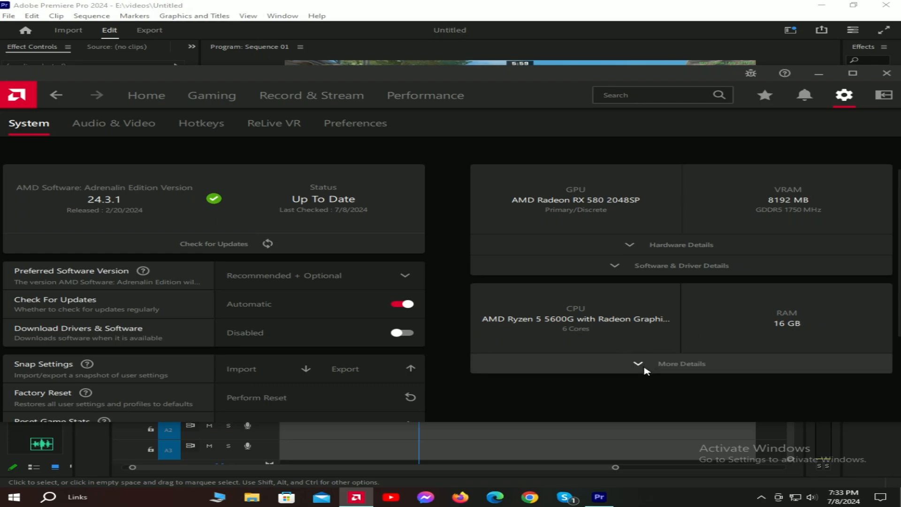
pyautogui.click(681, 363)
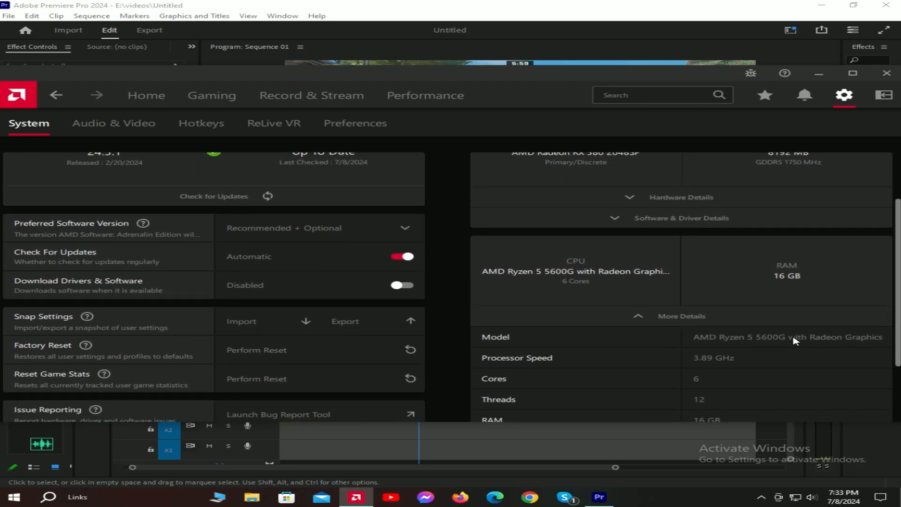
pyautogui.scroll(-3)
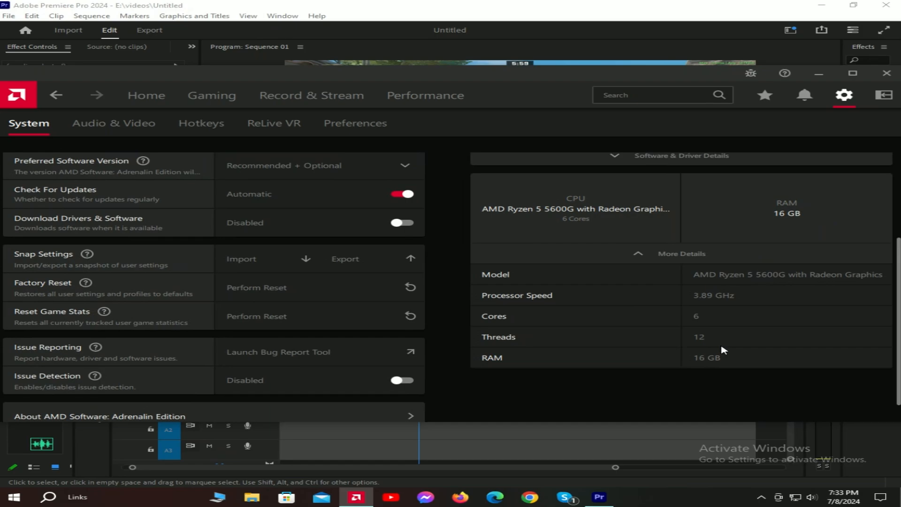
pyautogui.scroll(3)
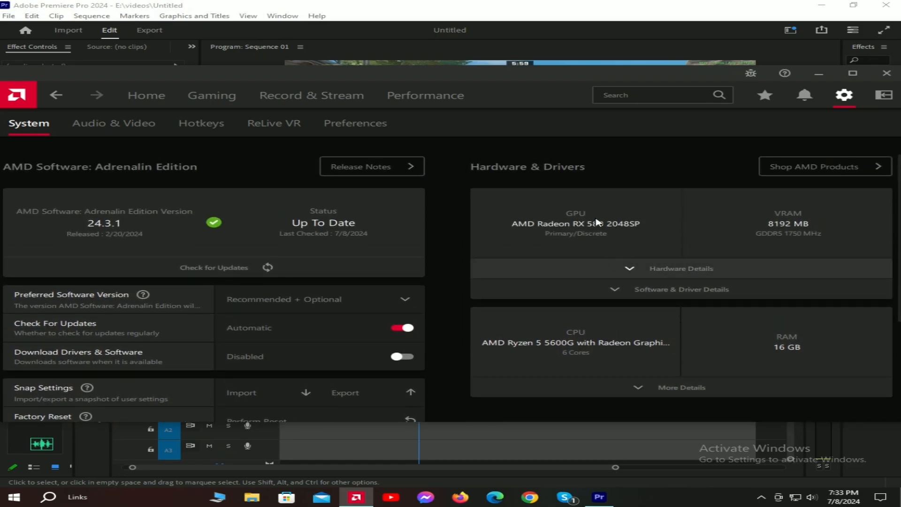
pyautogui.moveTo(169, 223)
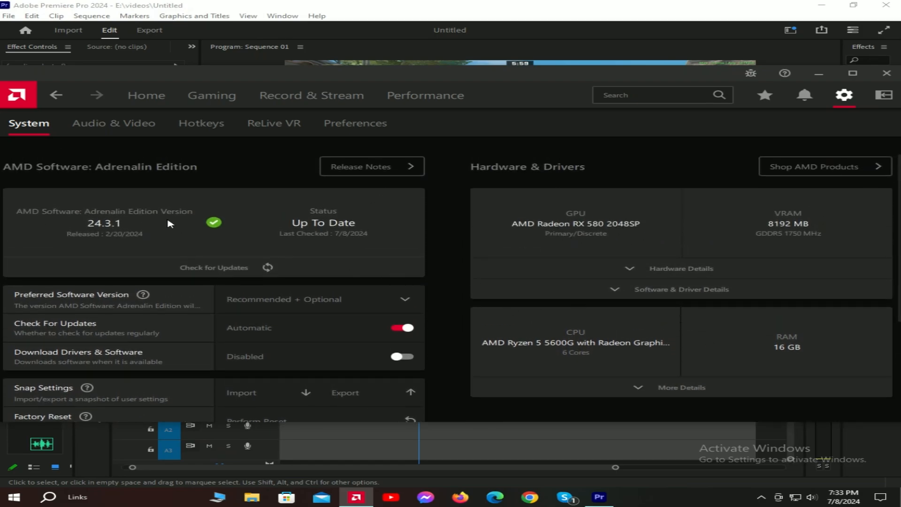
pyautogui.moveTo(347, 96)
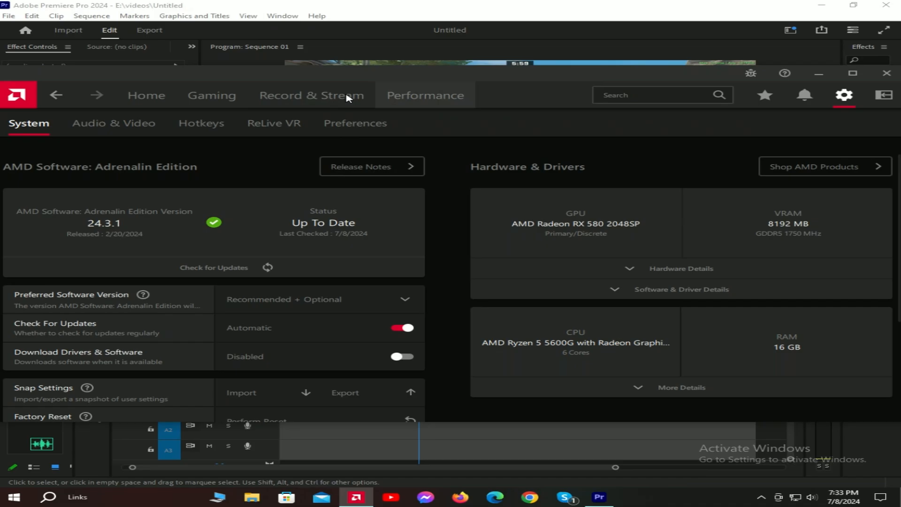
# Step: Return to Premiere, preview two points of the sequence, and open Export Media
pyautogui.click(312, 95)
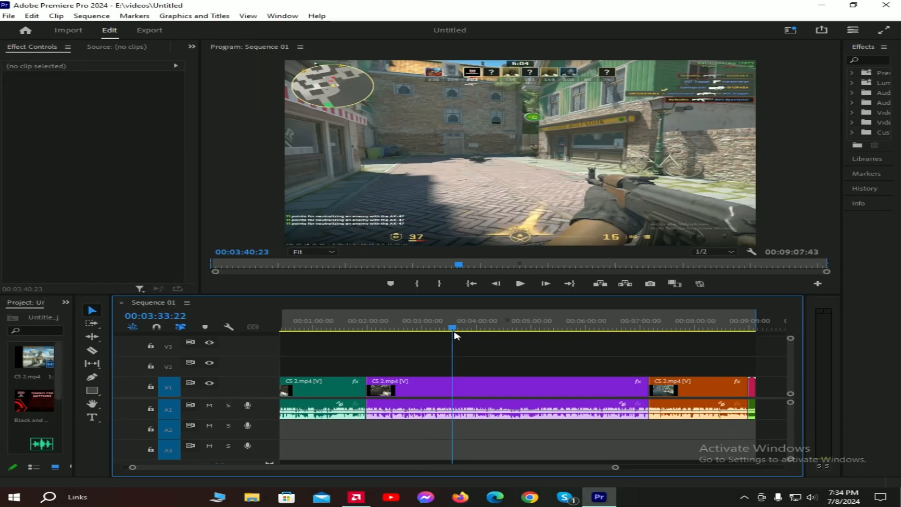
pyautogui.click(393, 327)
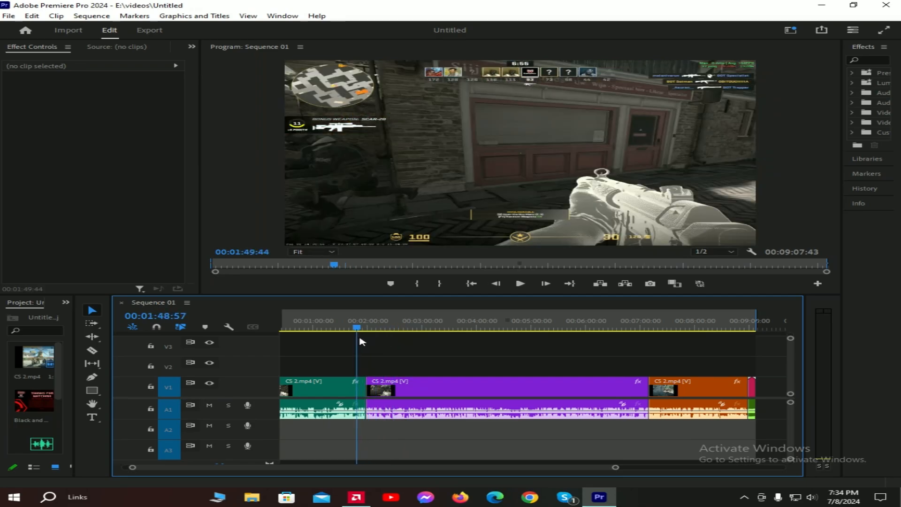
pyautogui.click(417, 327)
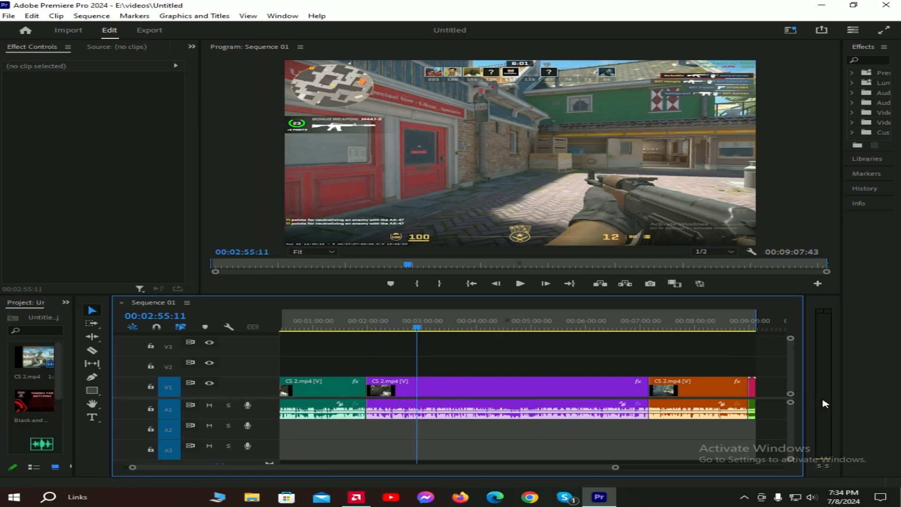
pyautogui.moveTo(198, 108)
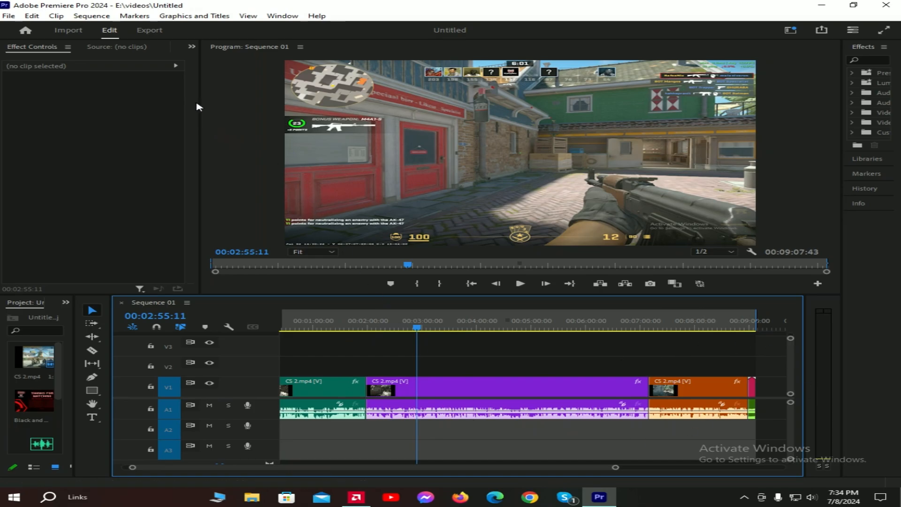
pyautogui.click(8, 15)
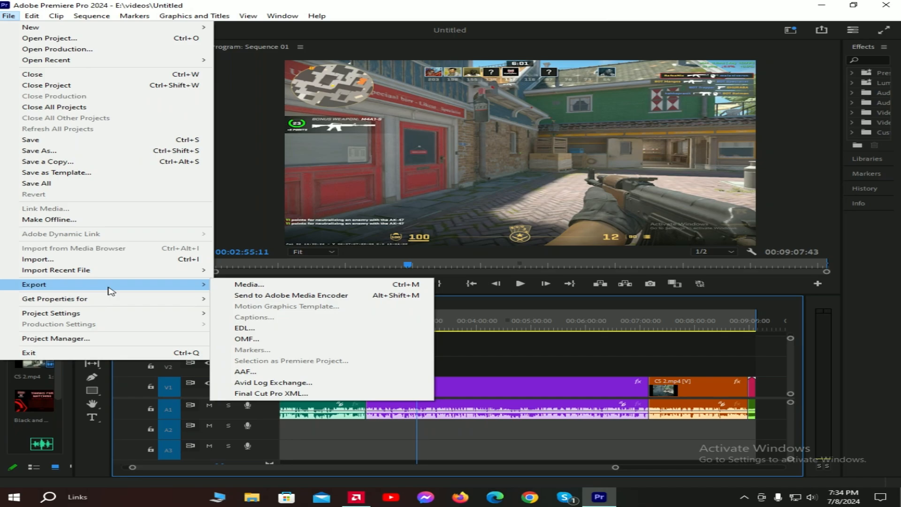
pyautogui.moveTo(248, 284)
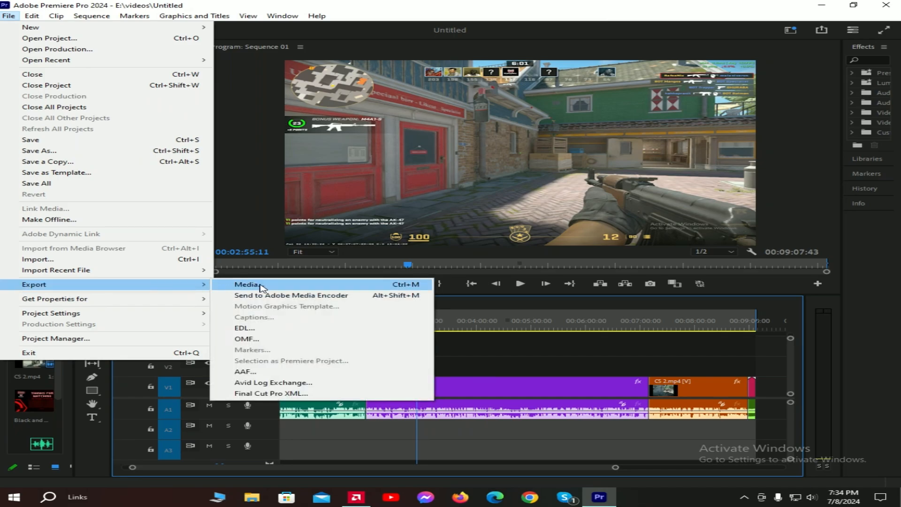
pyautogui.click(247, 284)
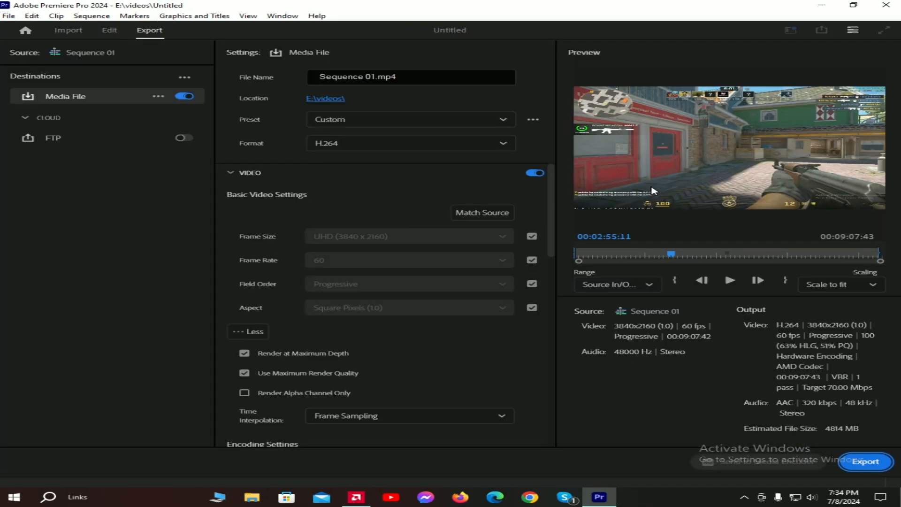
pyautogui.moveTo(738, 349)
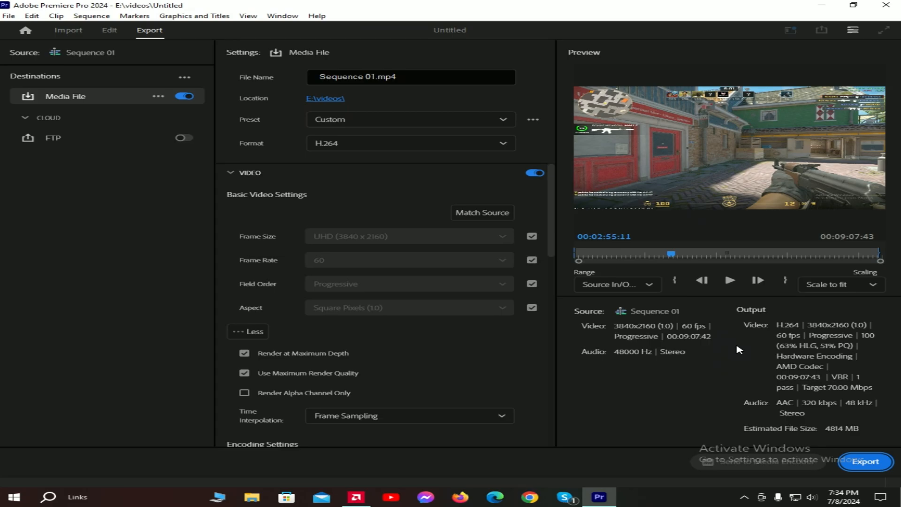
pyautogui.moveTo(839, 337)
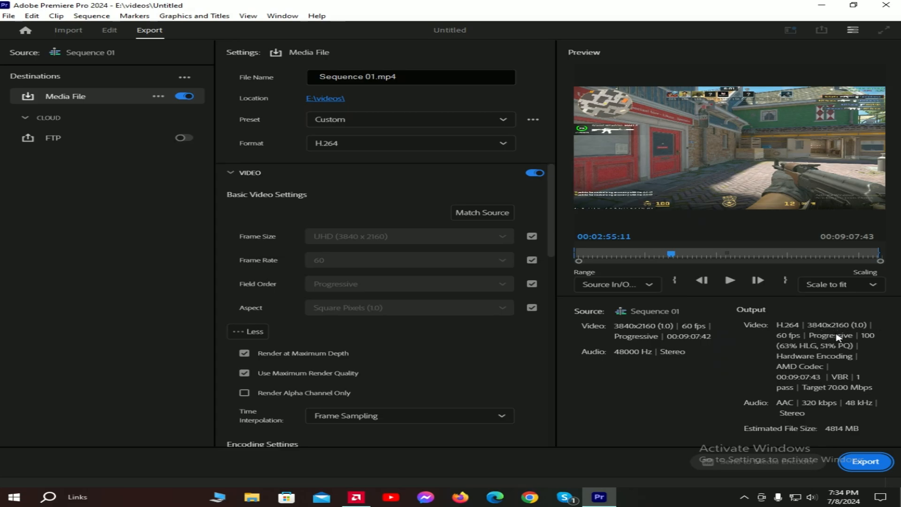
# Step: Keep H.264 as the format and set Target Bitrate to 70 Mbps
pyautogui.click(409, 119)
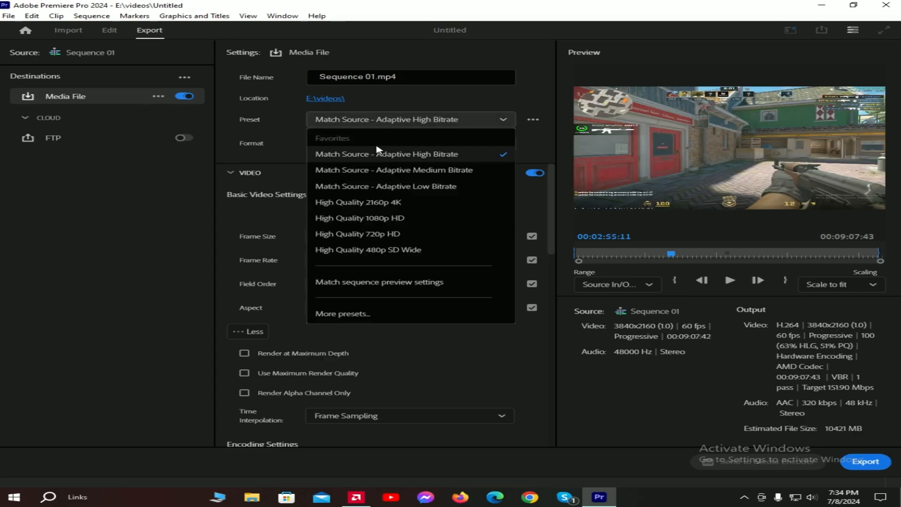
pyautogui.click(410, 143)
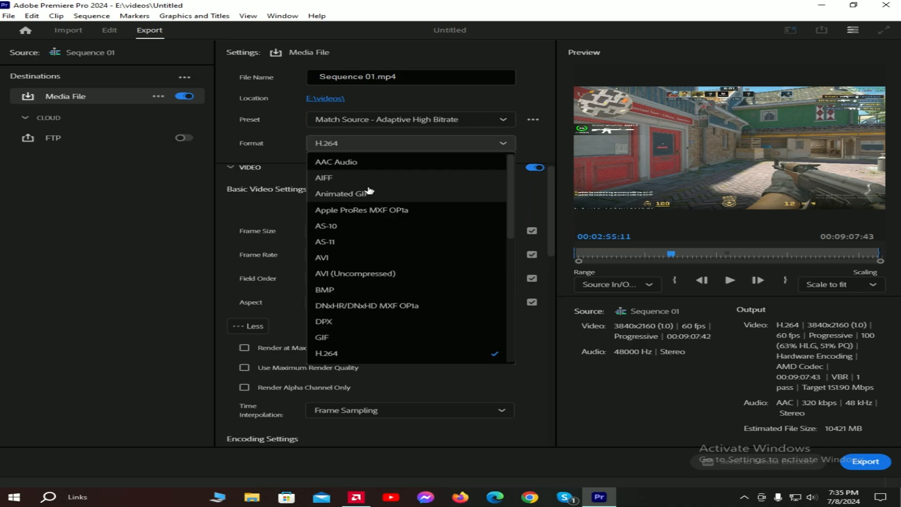
pyautogui.click(325, 352)
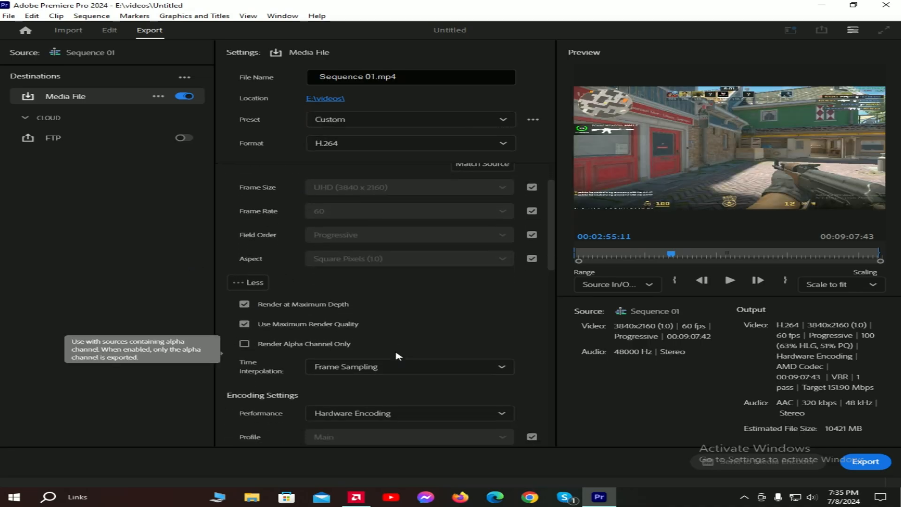
pyautogui.scroll(-3)
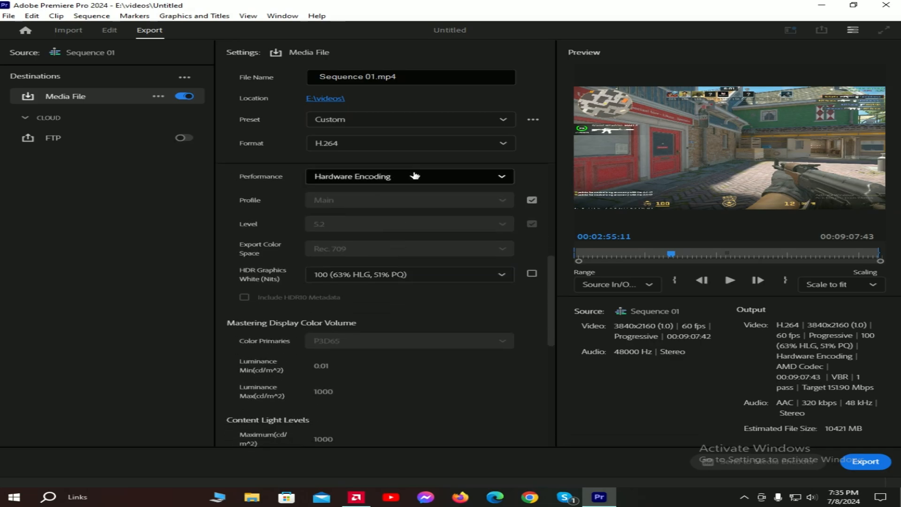
pyautogui.scroll(-3)
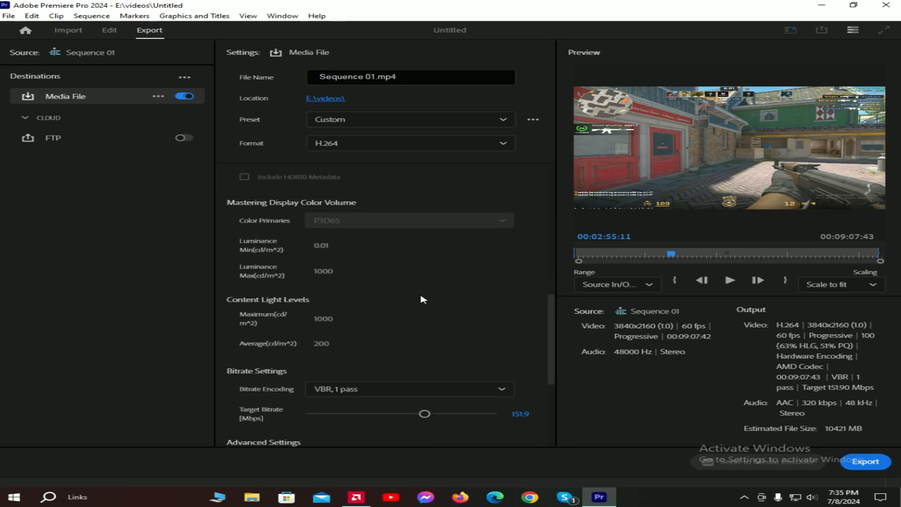
pyautogui.scroll(-3)
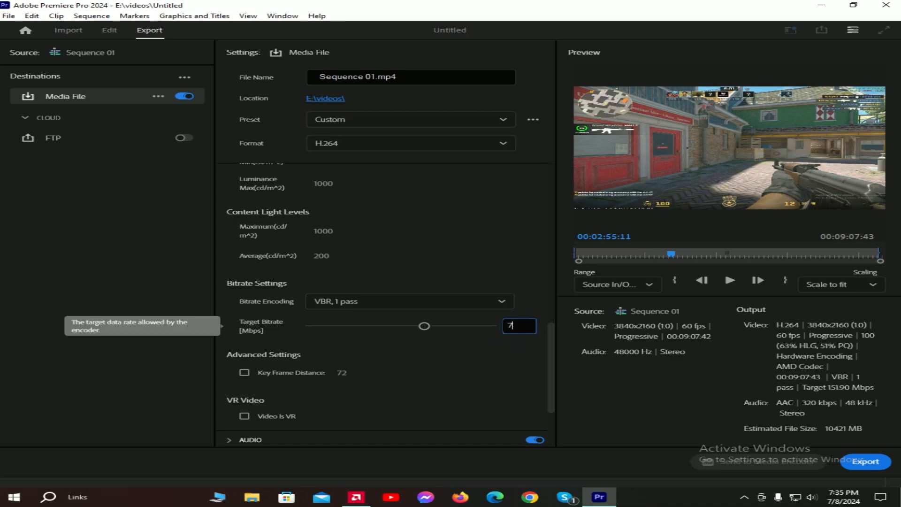
pyautogui.write('70')
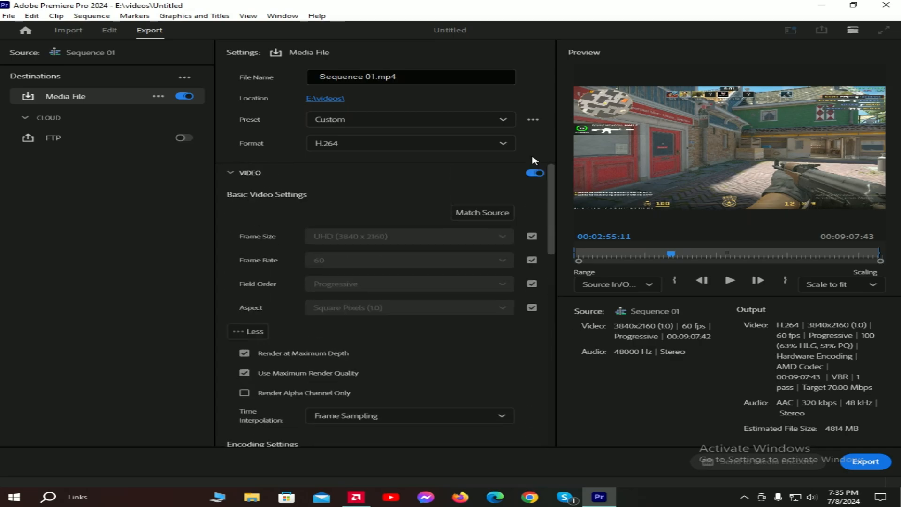
pyautogui.moveTo(550, 189)
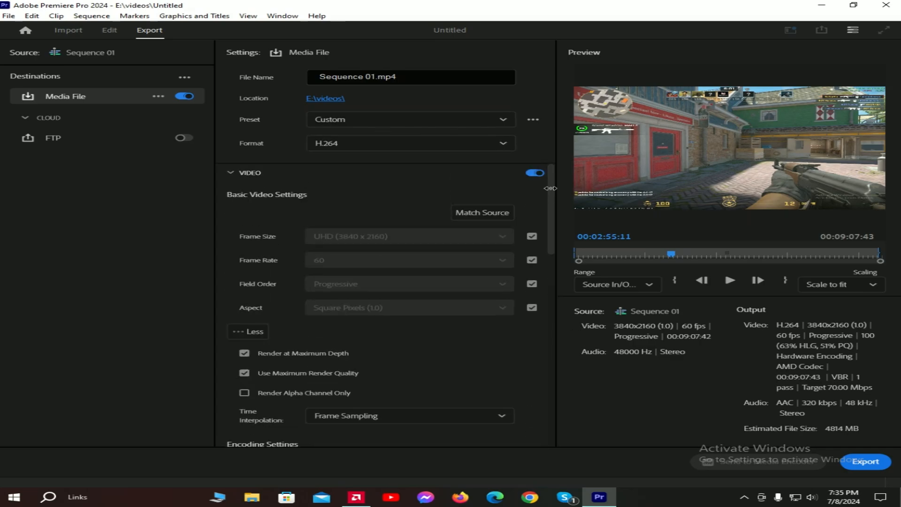
# Step: Review Video and Encoding Settings to confirm Hardware Encoding at a 70 Mbps target
pyautogui.scroll(-3)
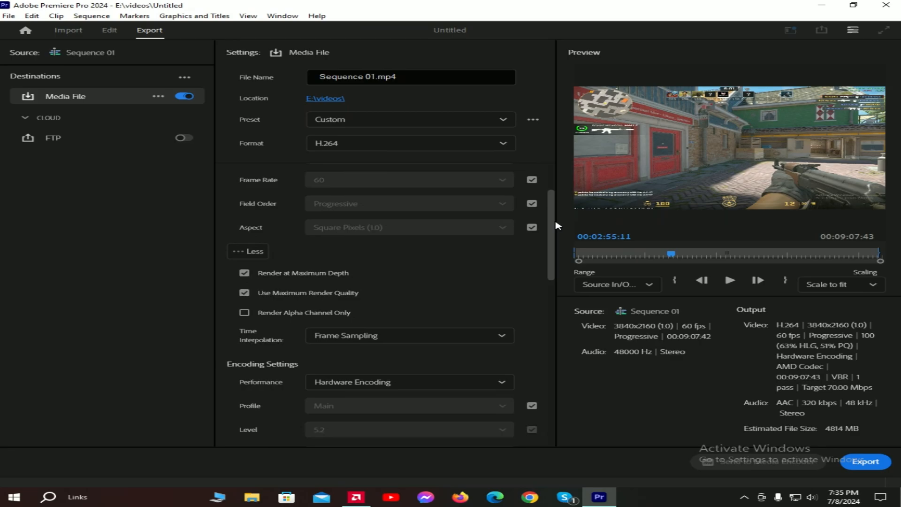
pyautogui.scroll(3)
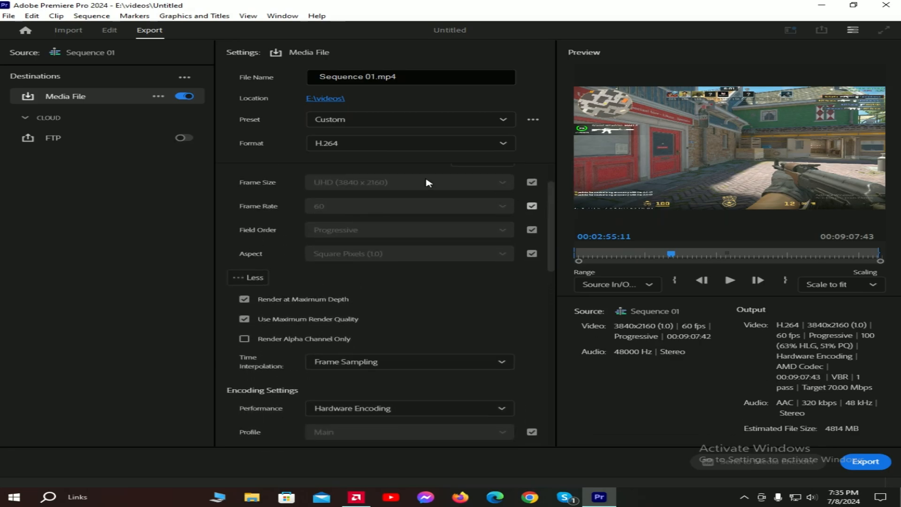
pyautogui.scroll(-3)
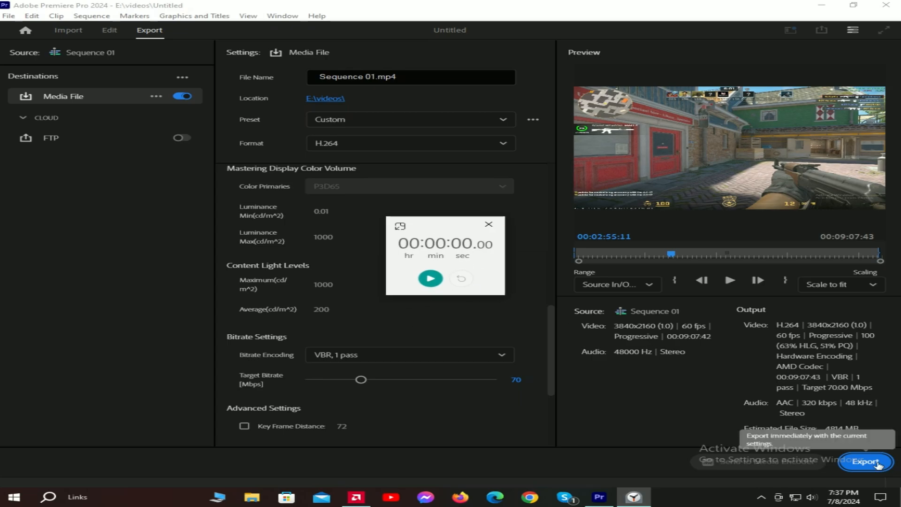
# Step: Start the Sequence 01 export and start the stopwatch timing it
pyautogui.click(866, 461)
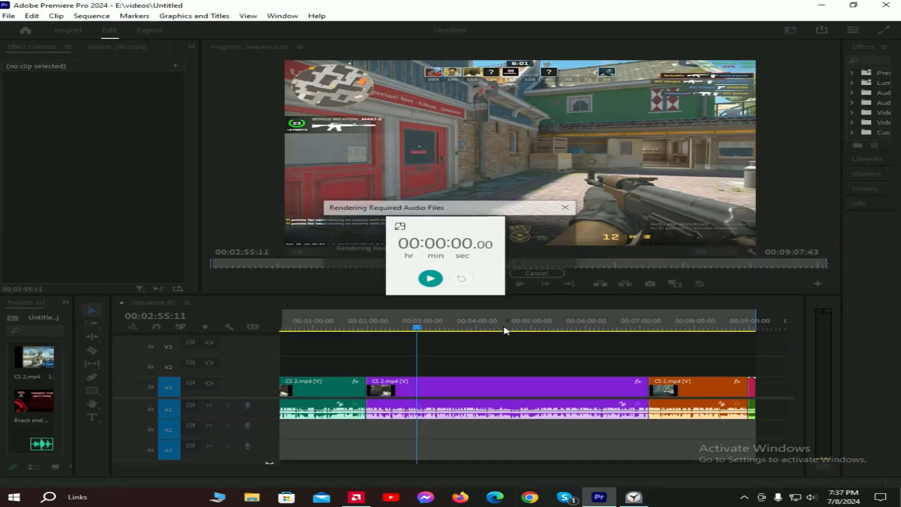
pyautogui.click(430, 279)
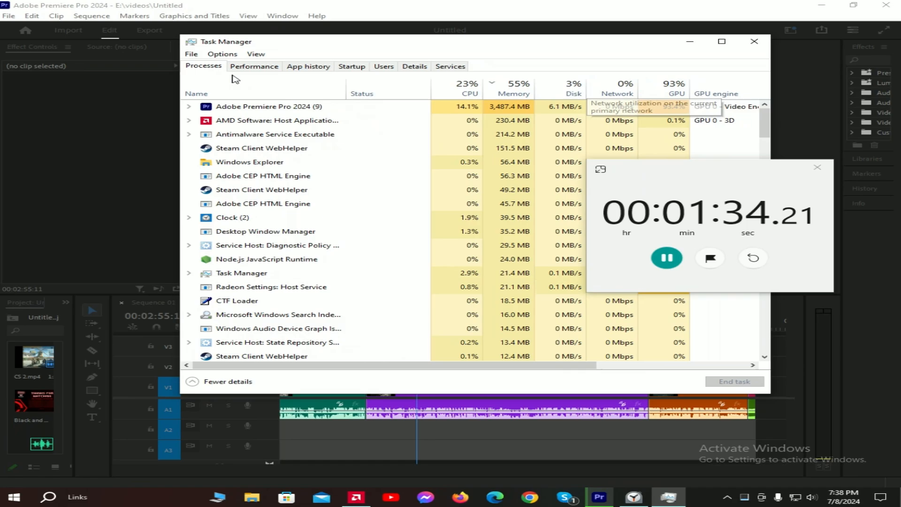
# Step: View GPU 0 utilization and temperature on Task Manager's Performance tab
pyautogui.click(254, 66)
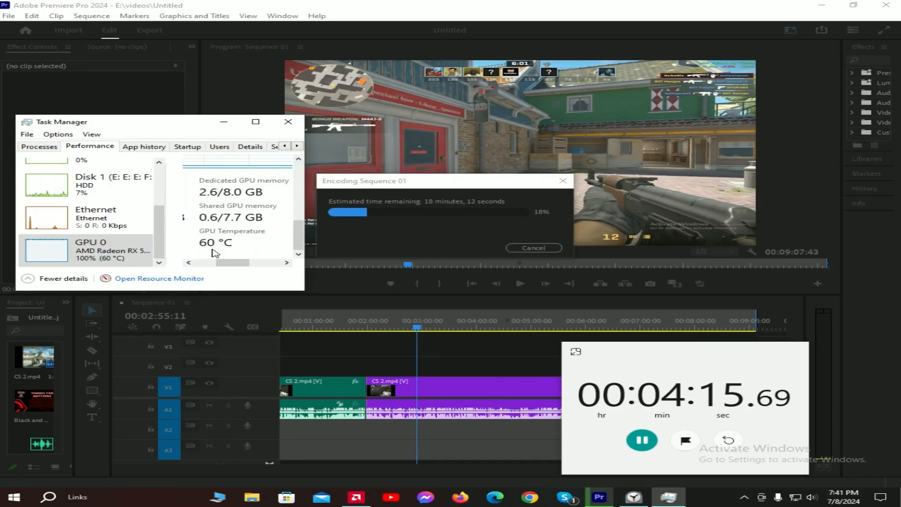
pyautogui.click(288, 121)
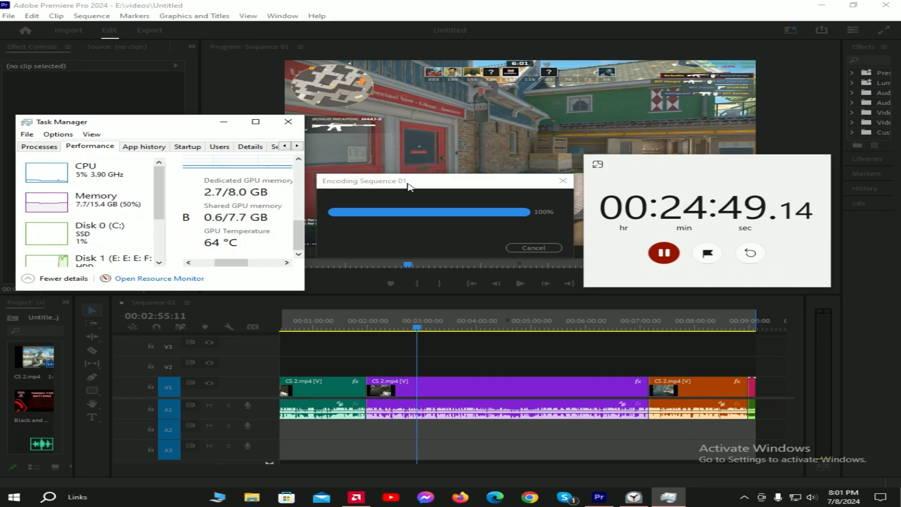
# Step: Monitor Task Manager until encoding finishes, then stop the stopwatch at about 28:16
pyautogui.click(287, 121)
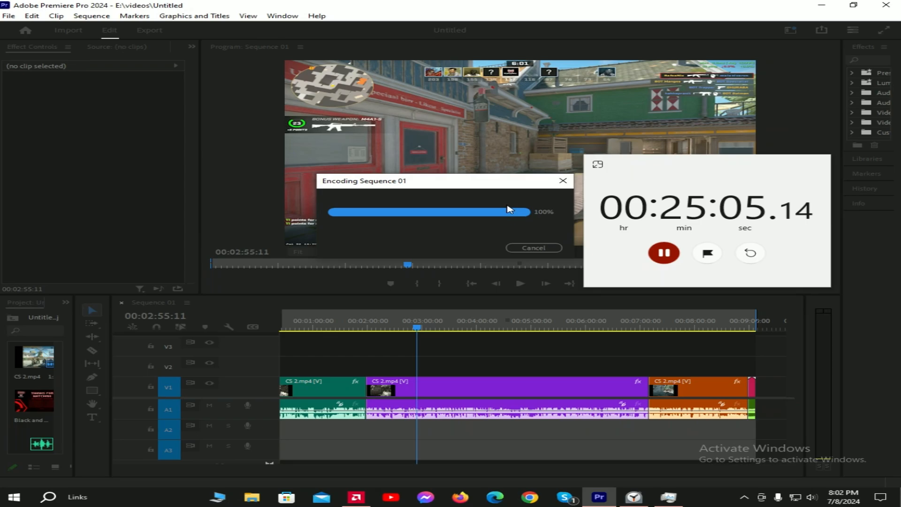
pyautogui.moveTo(456, 186)
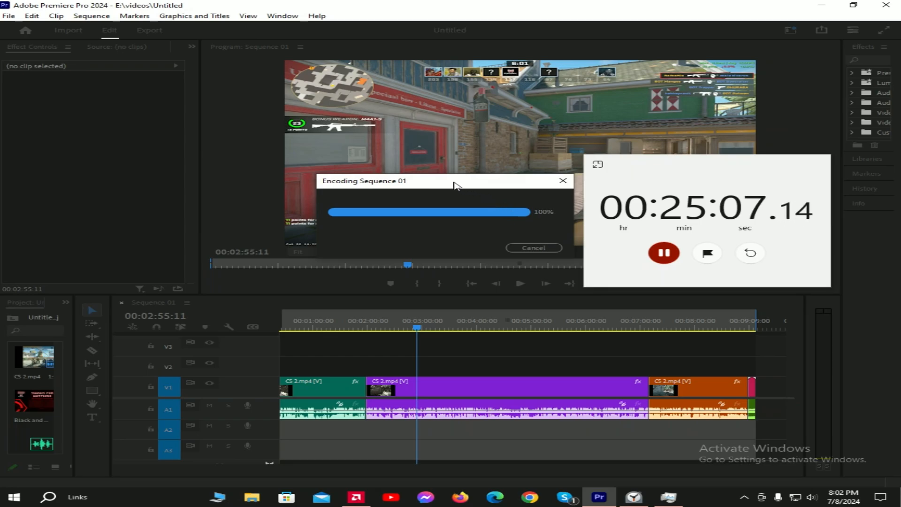
pyautogui.click(667, 497)
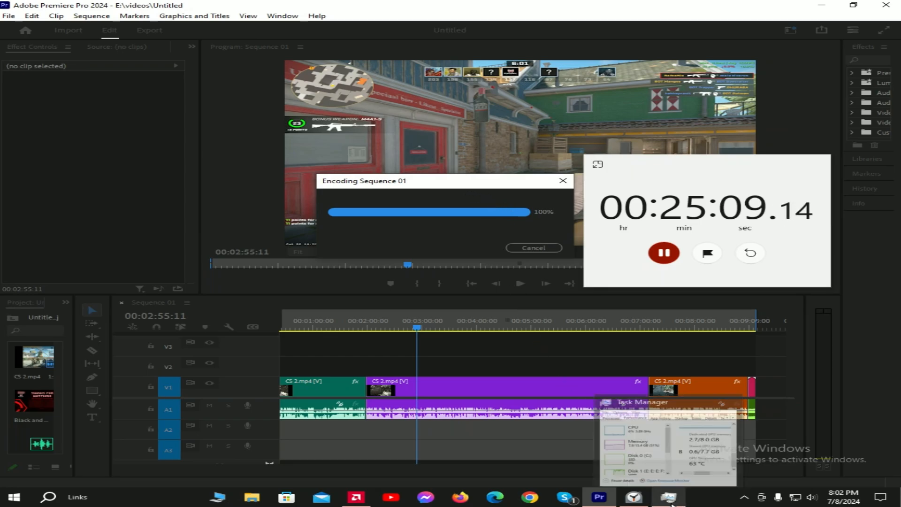
pyautogui.click(668, 497)
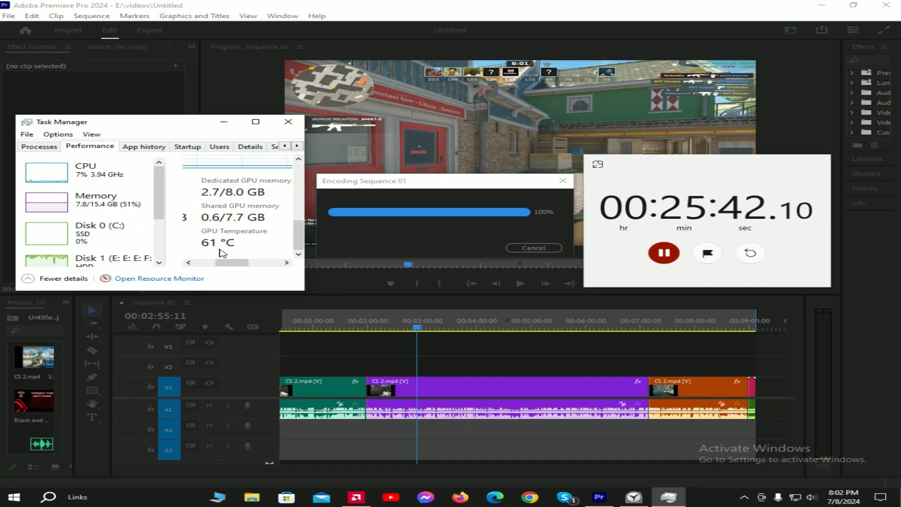
pyautogui.click(288, 121)
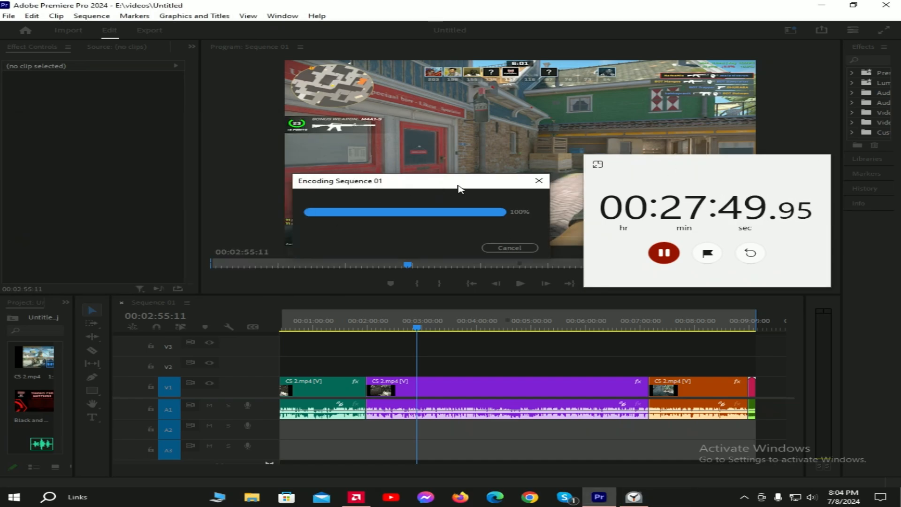
pyautogui.click(663, 253)
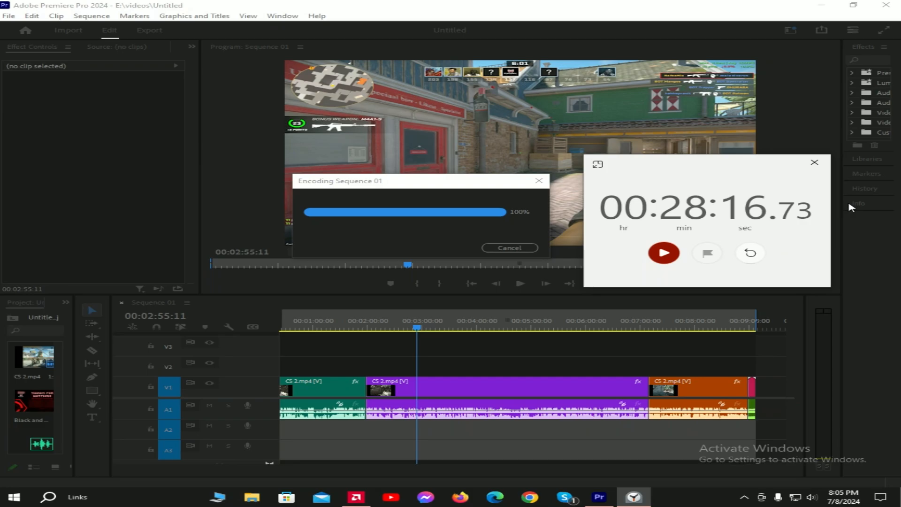
pyautogui.moveTo(814, 163)
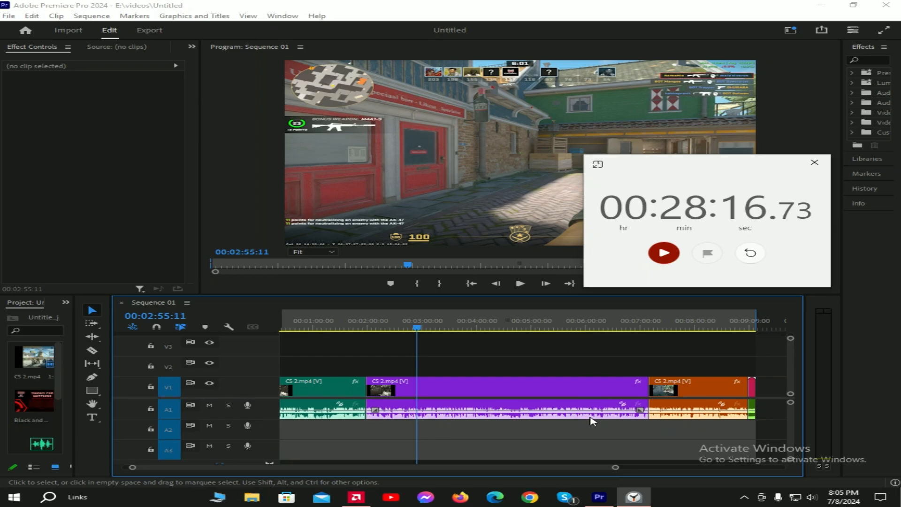
# Step: Browse to GAMES (E:) > videos and play Sequence 01.mp4 in VLC
pyautogui.click(814, 162)
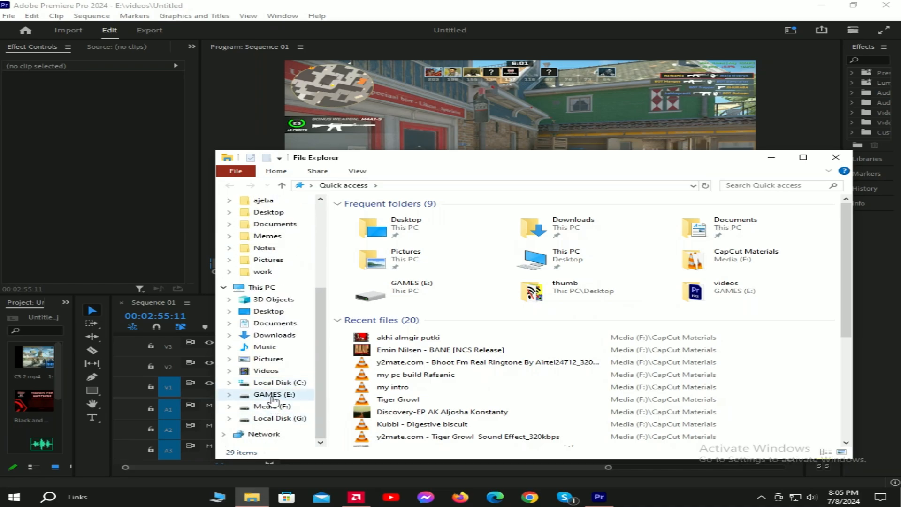
pyautogui.click(274, 395)
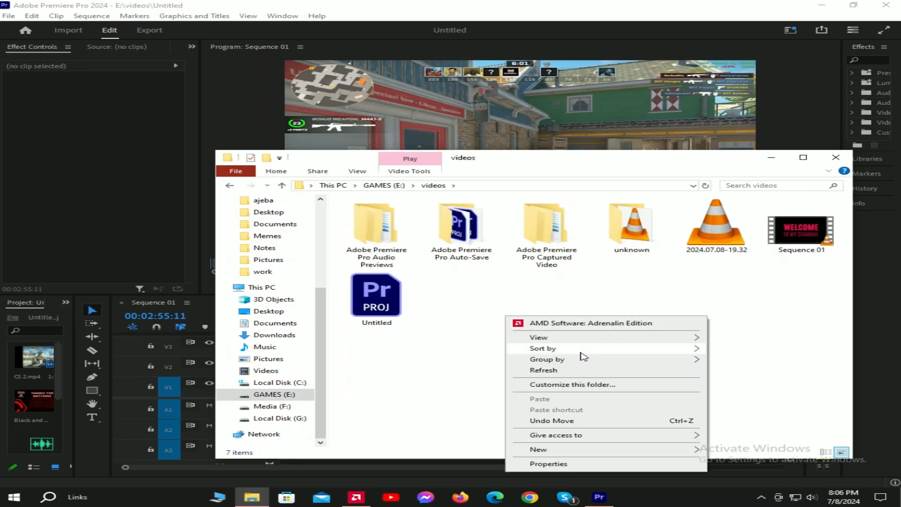
pyautogui.click(801, 225)
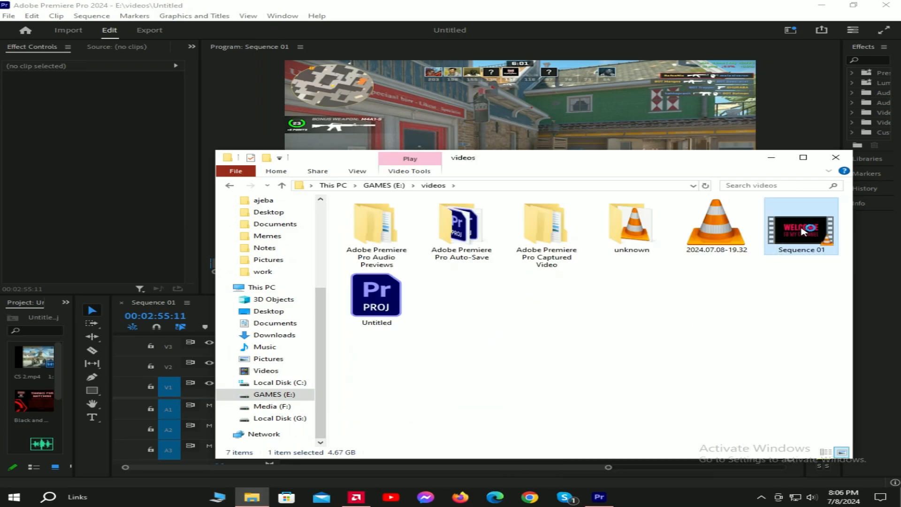
pyautogui.doubleClick(801, 226)
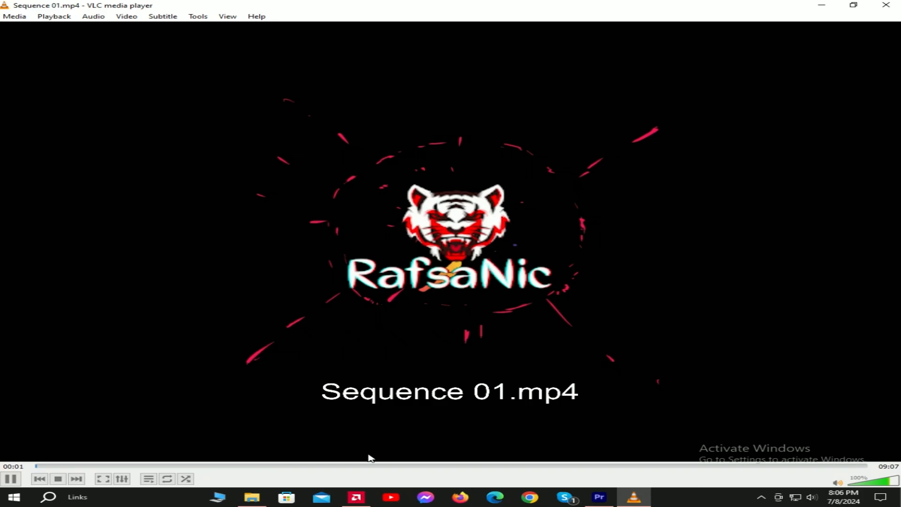
# Step: Close VLC and select the 2024.07.08-19.32 recording in E:\videos
pyautogui.click(365, 466)
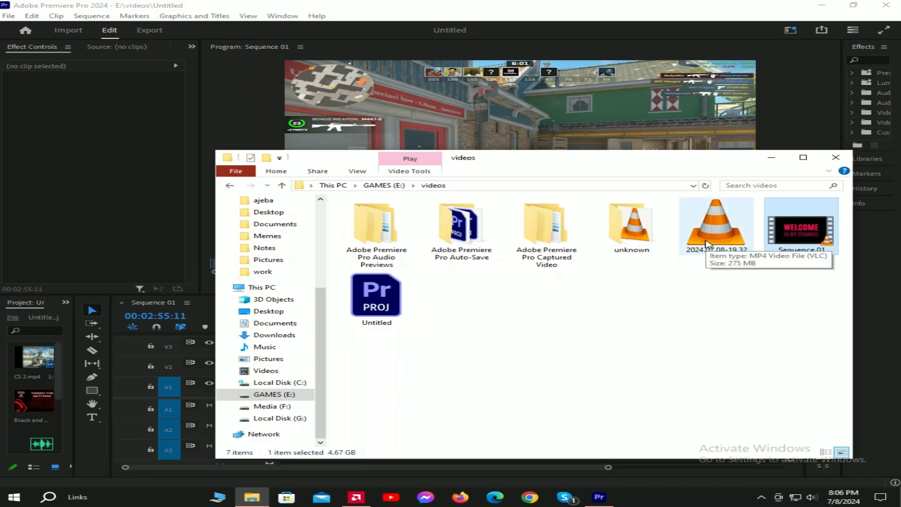
pyautogui.click(716, 224)
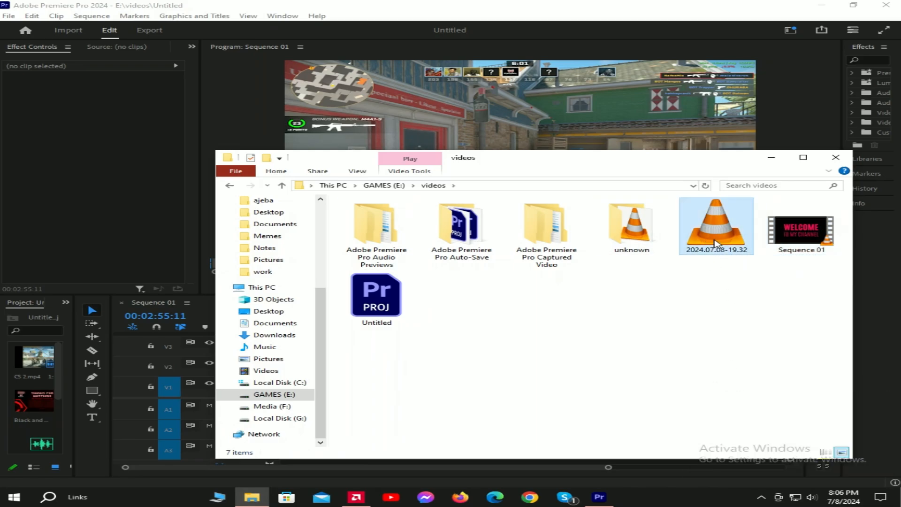